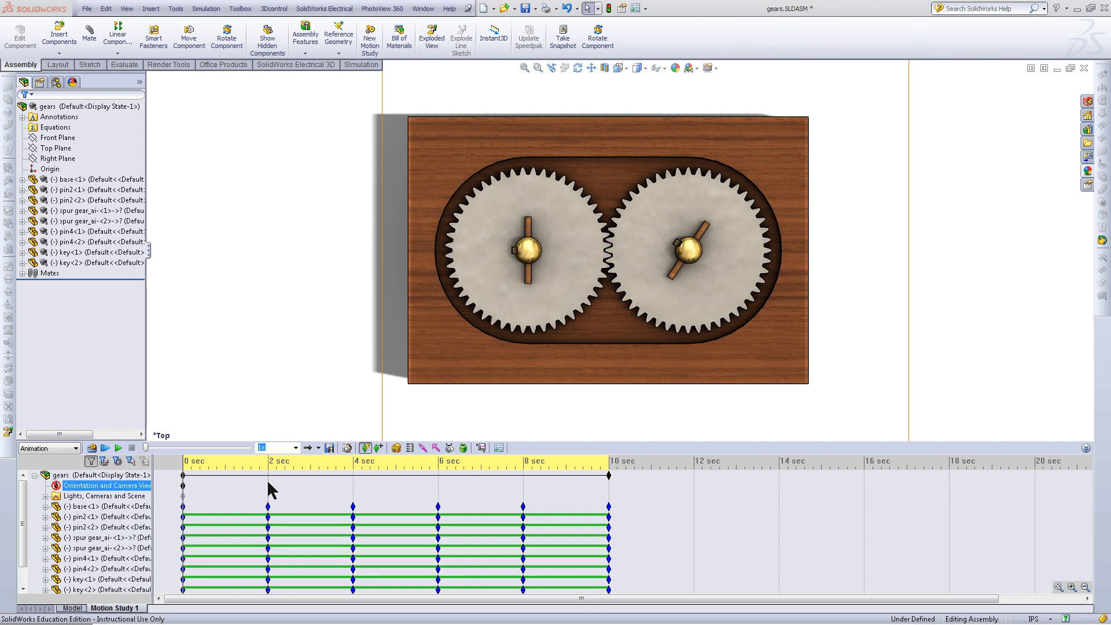
- Copy the top-view Orientation and Camera Views key from 0 sec to 2 sec
left_click_drag(181, 481, 267, 481)
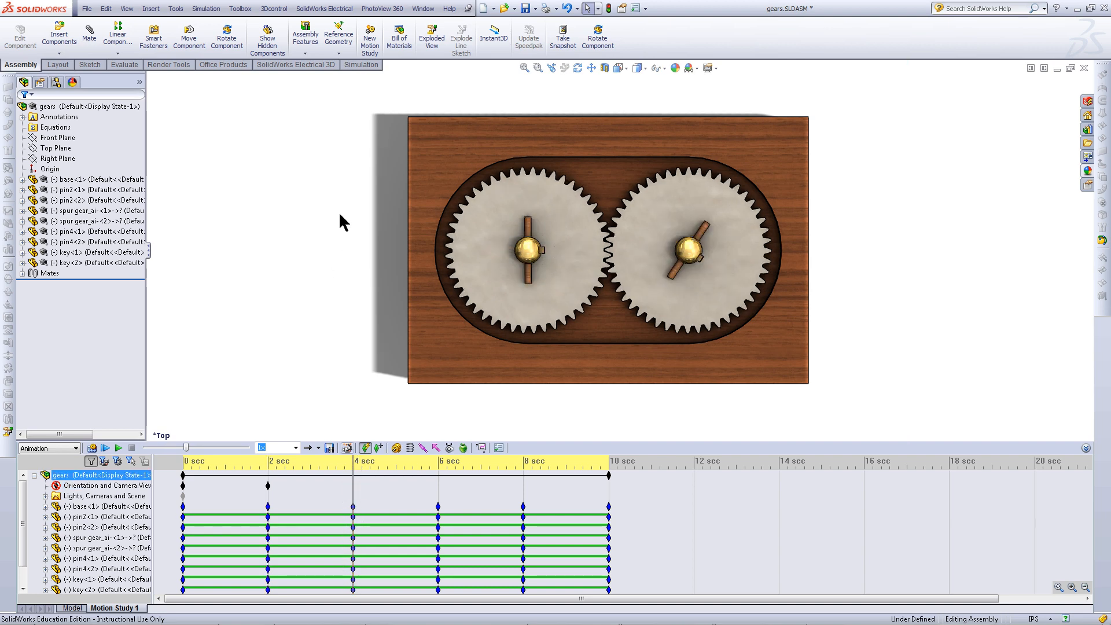
- Set the view to Isometric and key it on the camera views row at 4 sec
left_click(618, 67)
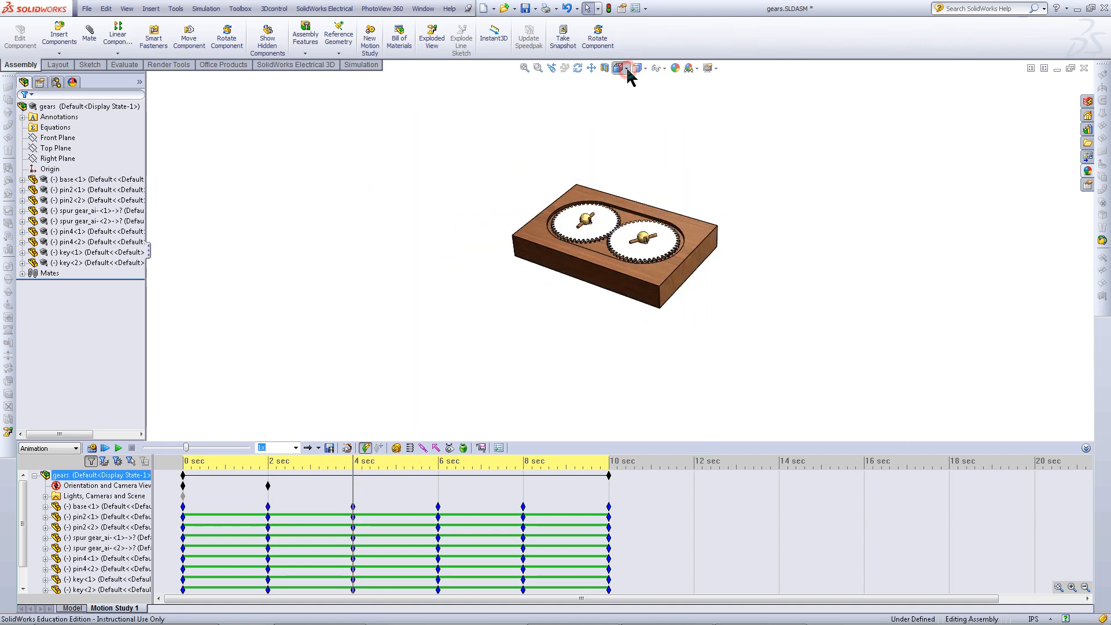
left_click(624, 67)
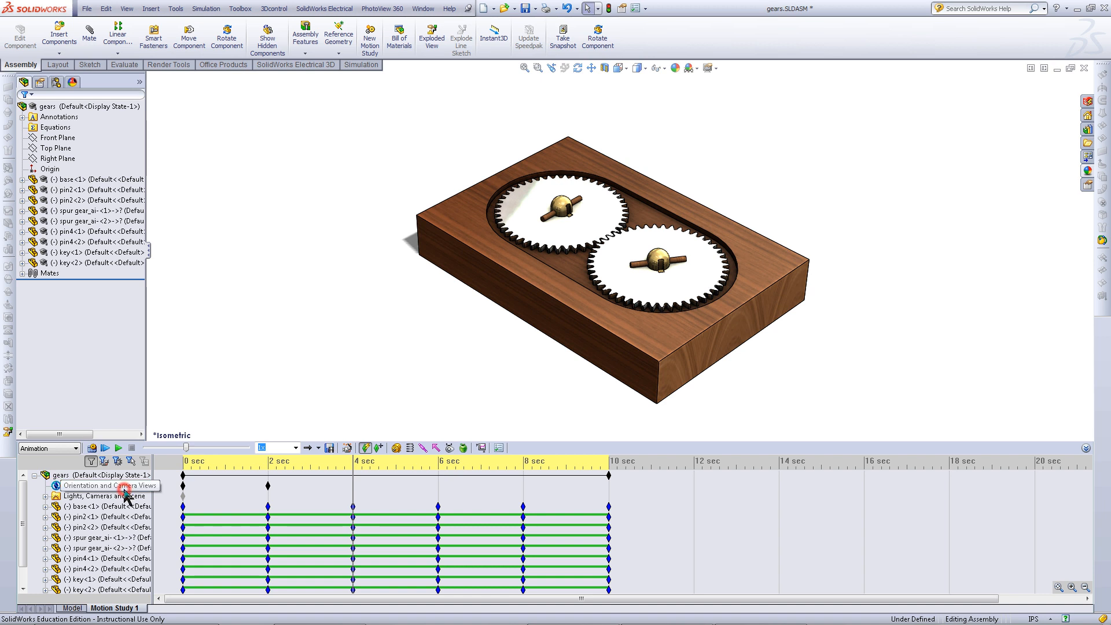
left_click(107, 484)
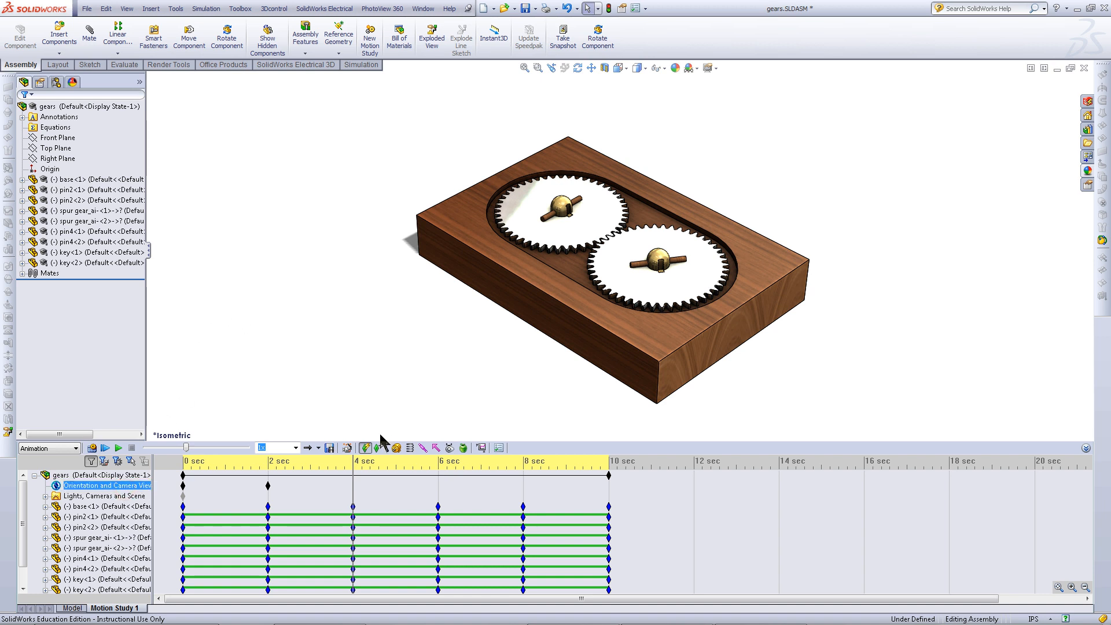
left_click(105, 497)
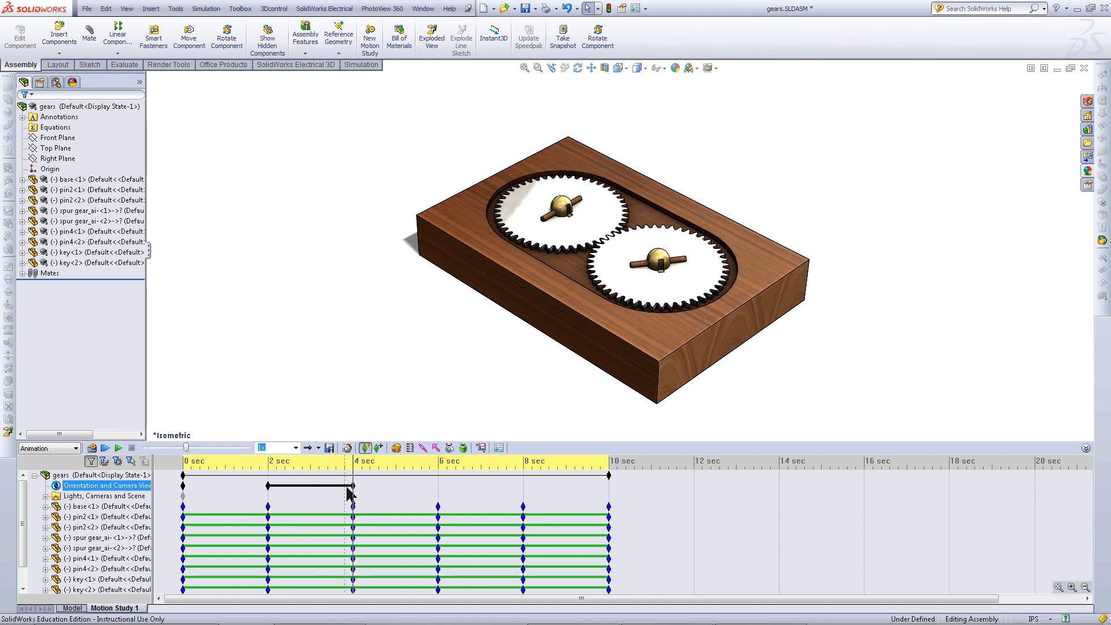
left_click(103, 505)
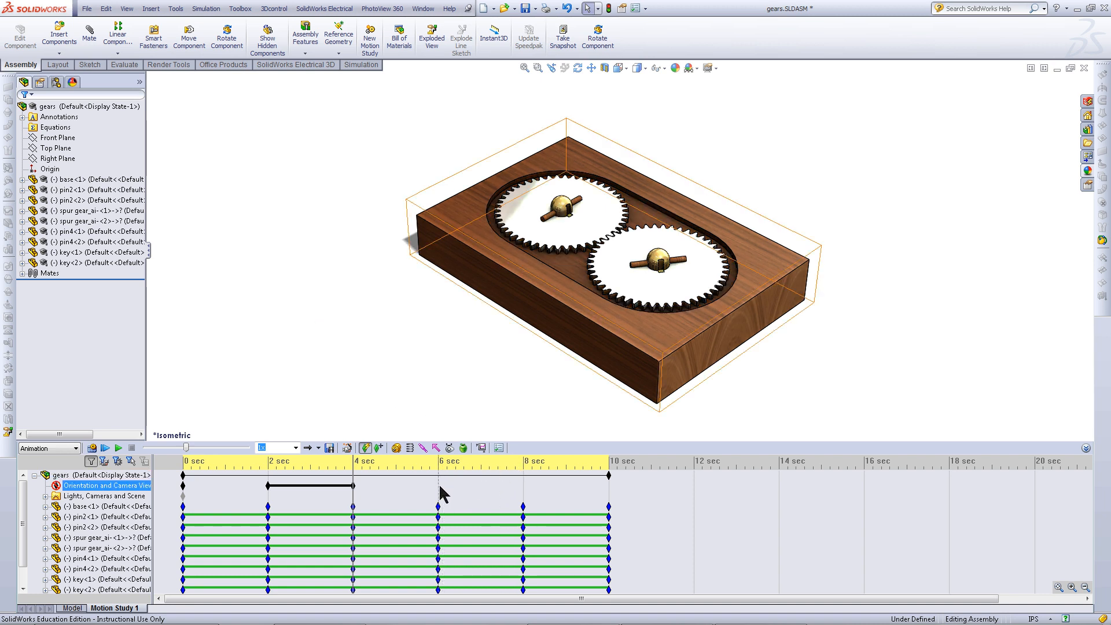
- Key isometric at 6 sec, then return the view orientation to Top for the 8-sec key
left_click(438, 487)
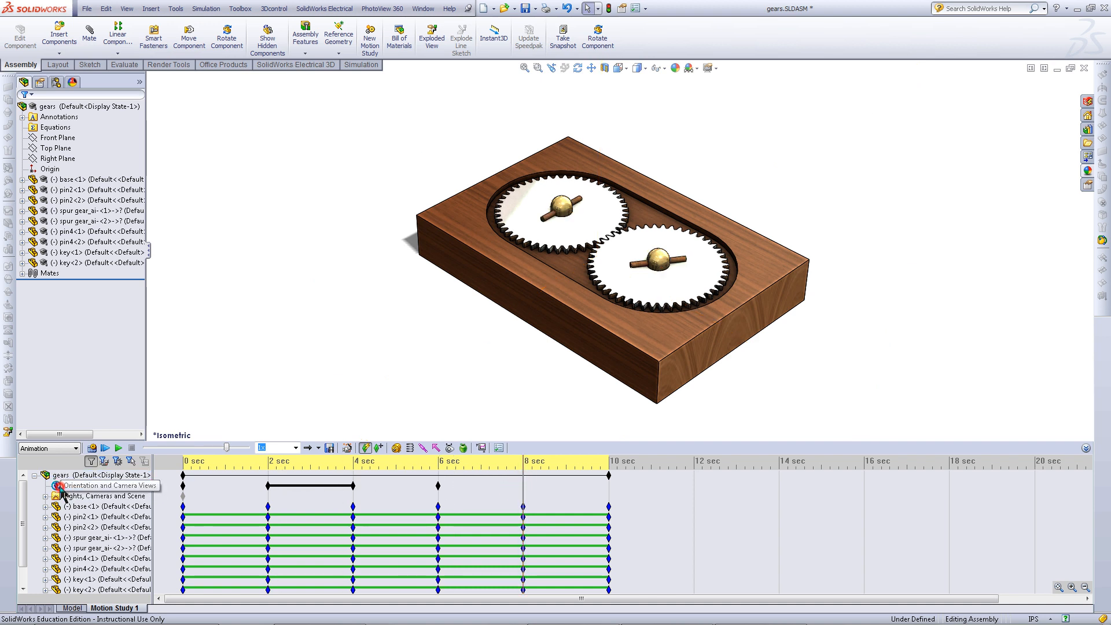
left_click(616, 67)
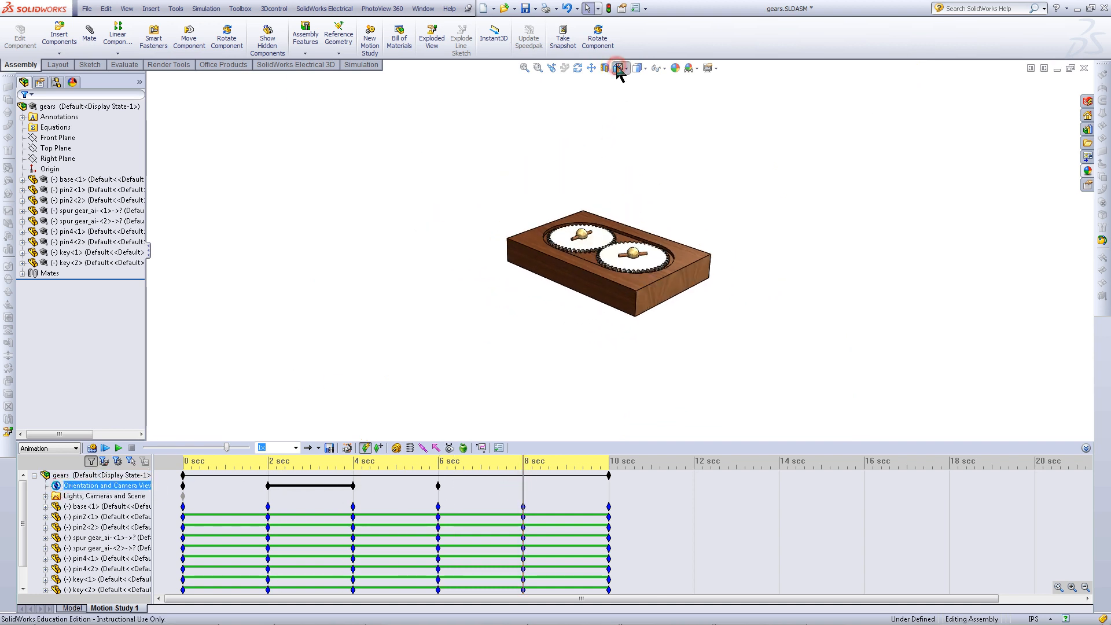
left_click(616, 67)
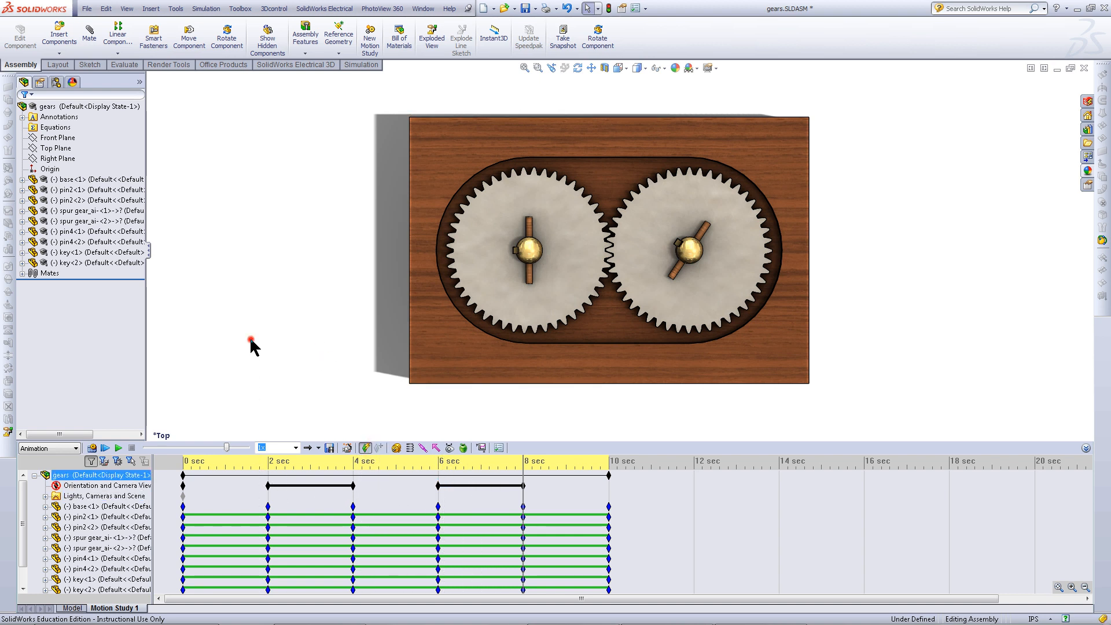
- Rewind the motion study and play the gear animation from the start
left_click(104, 446)
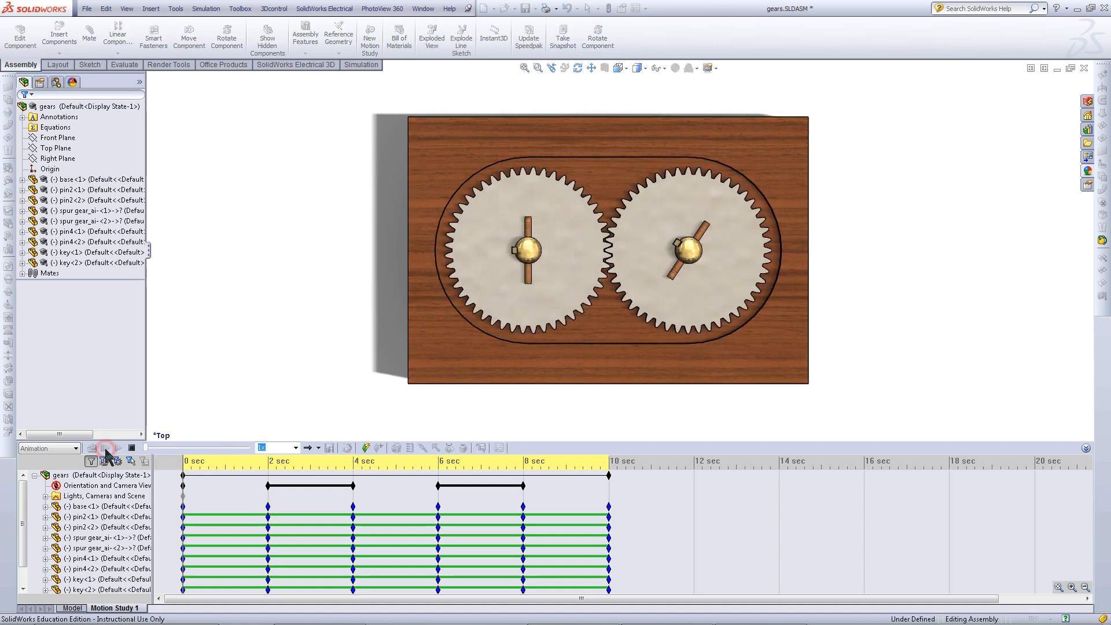
left_click(103, 446)
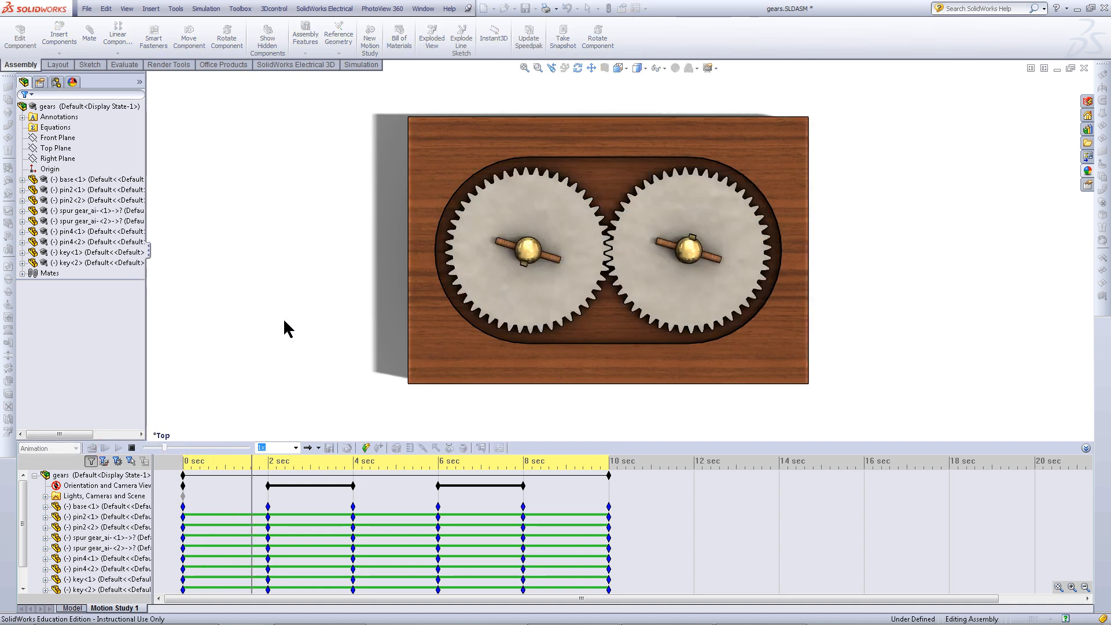